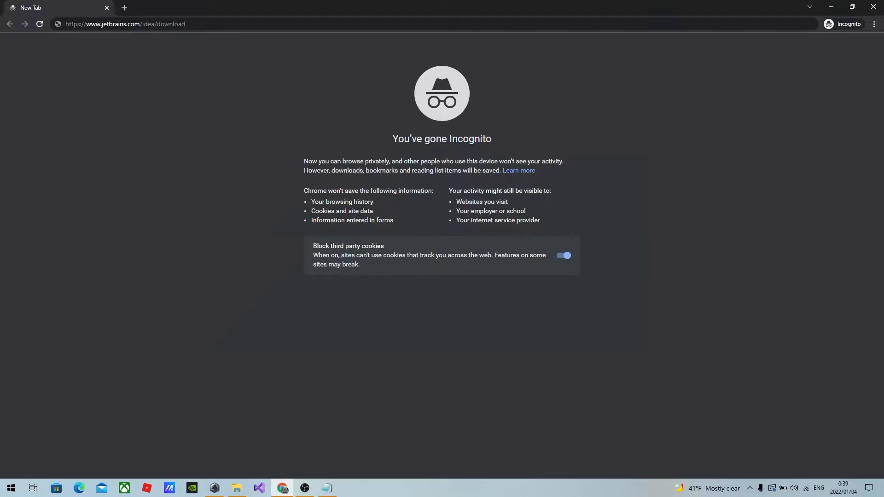
Step: Visit jetbrains.com/idea/download and download the Community edition installer for Windows
click(126, 24)
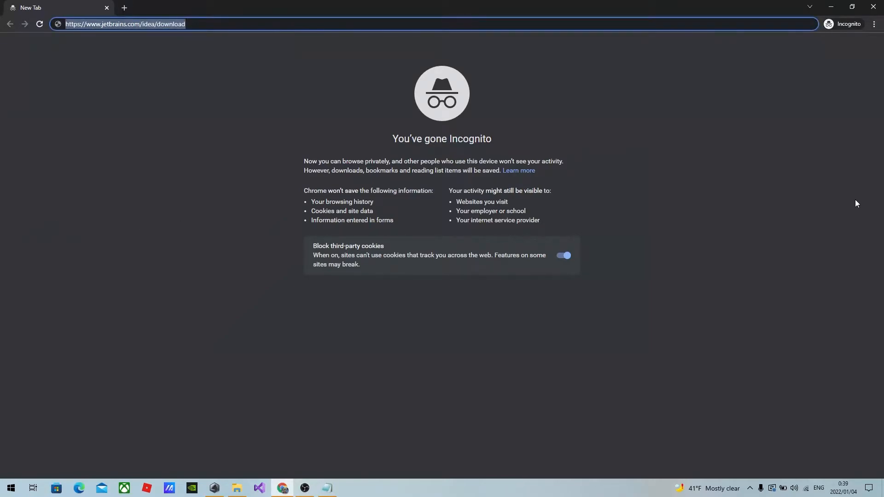
key(Enter)
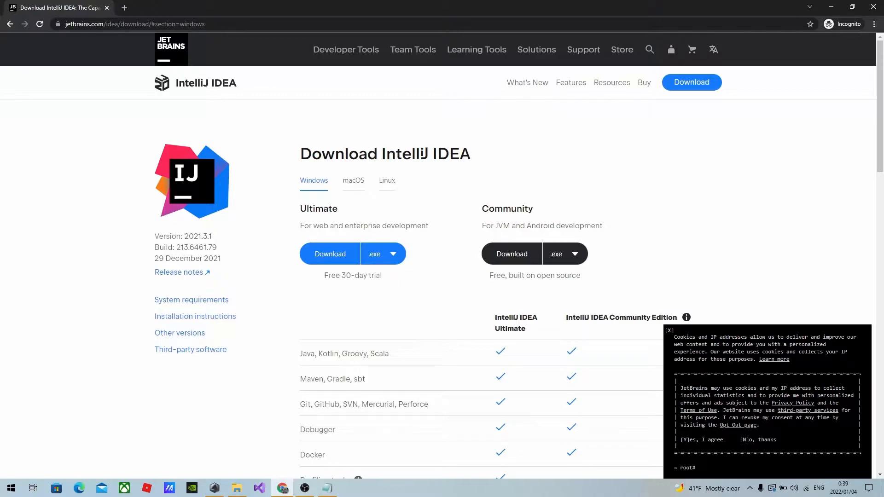
mouse_move(477, 206)
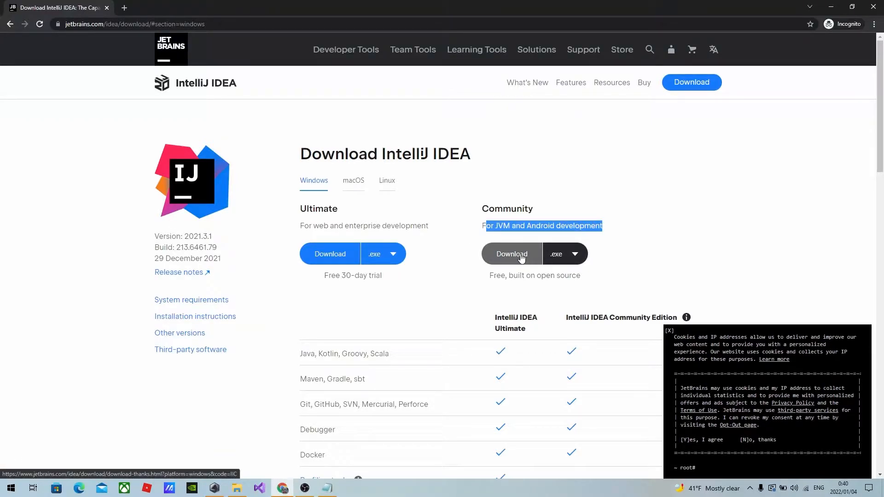
click(512, 254)
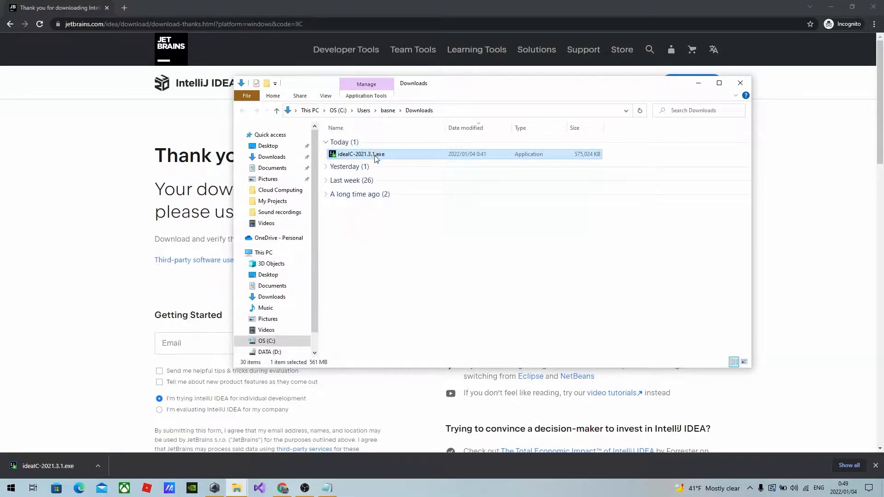
mouse_move(376, 156)
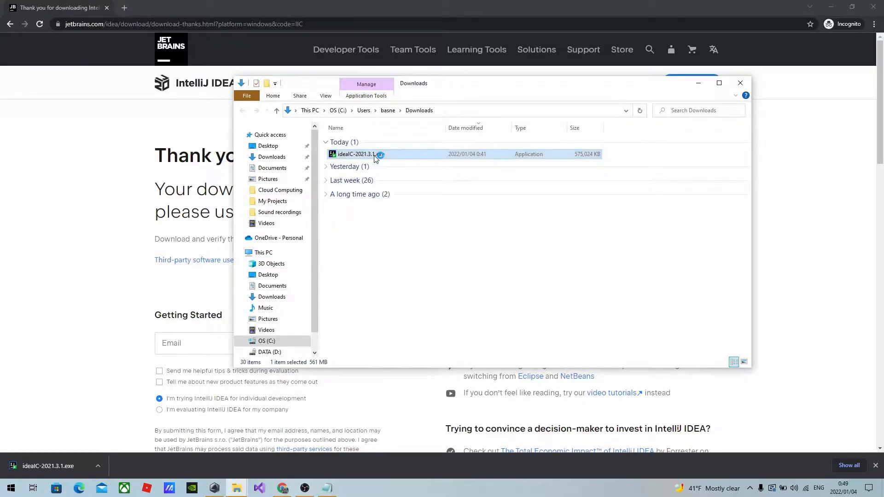
Step: Launch the installer, keep the default folder, and enable 'Add bin folder to the PATH'
double_click(369, 154)
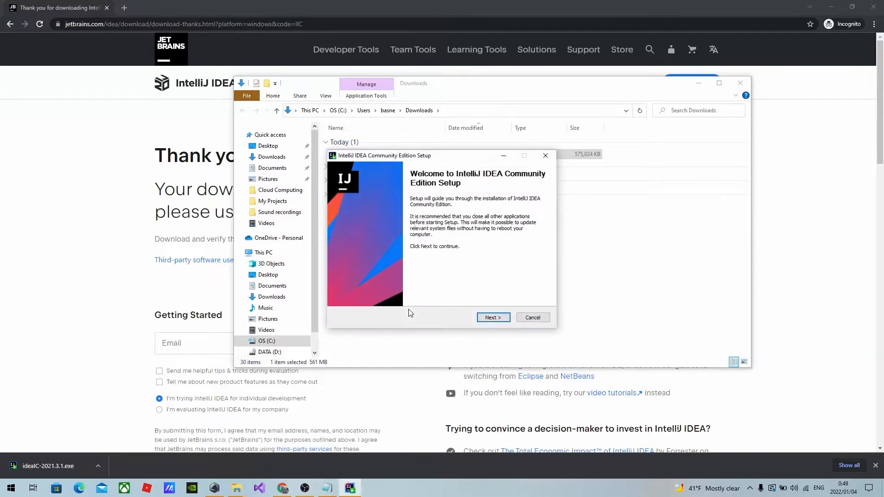
mouse_move(451, 257)
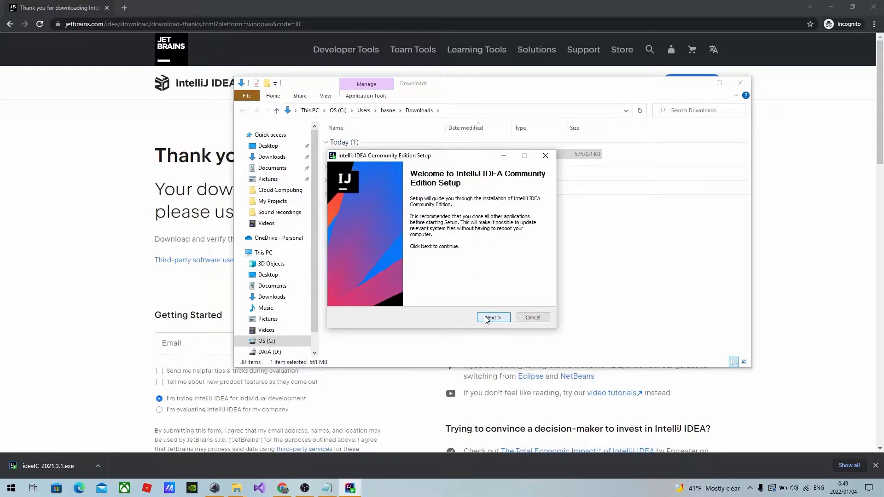
click(493, 317)
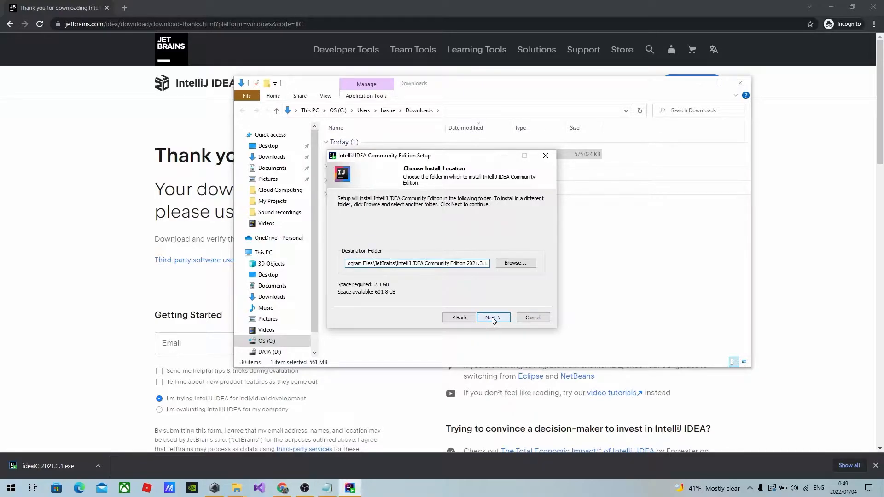
click(493, 317)
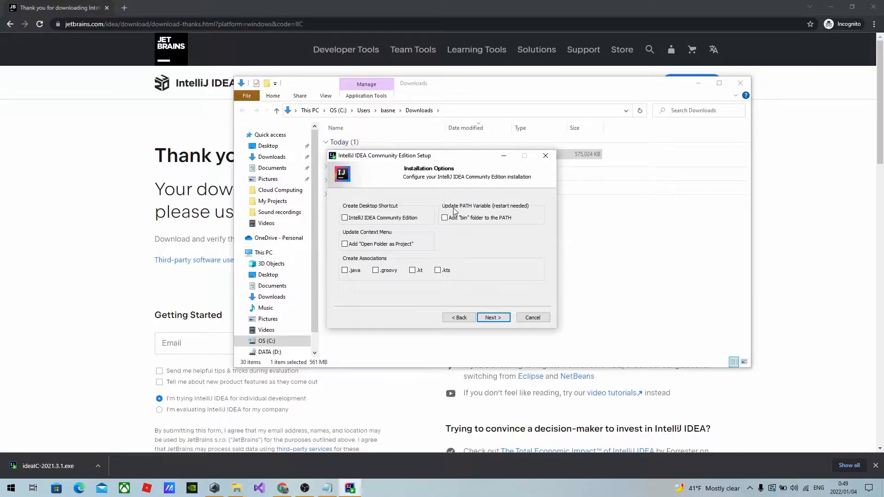
mouse_move(473, 212)
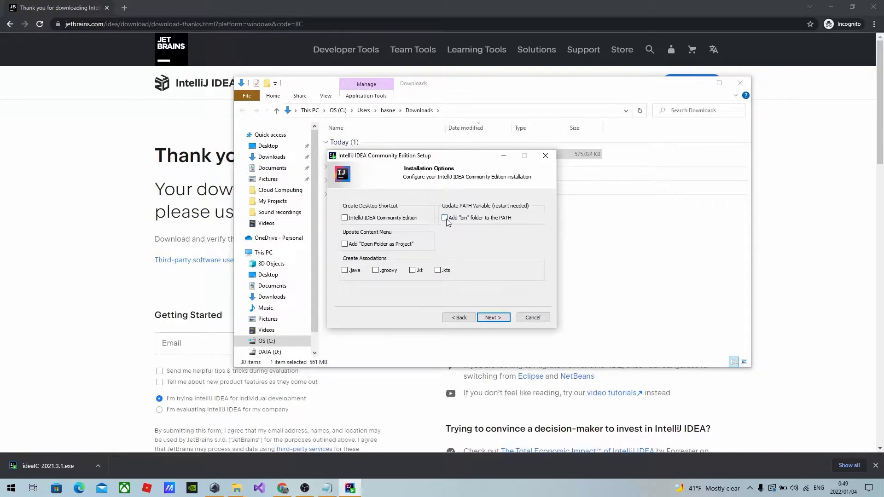
click(445, 217)
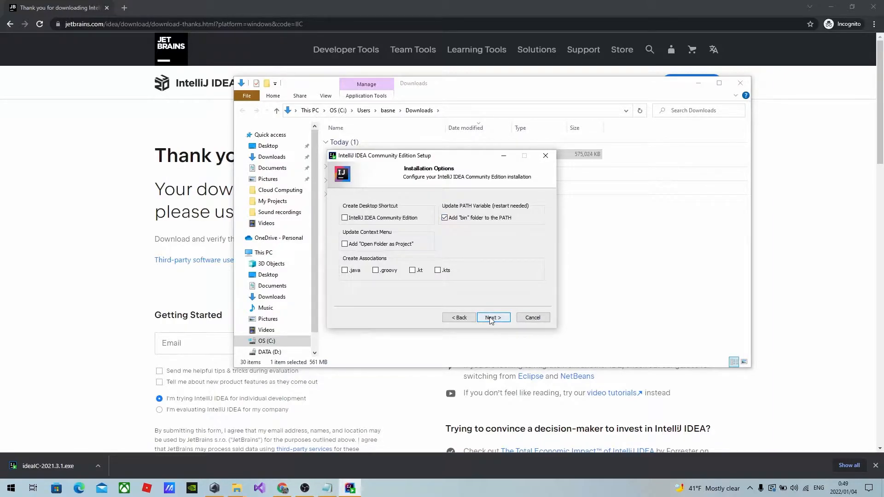
click(492, 317)
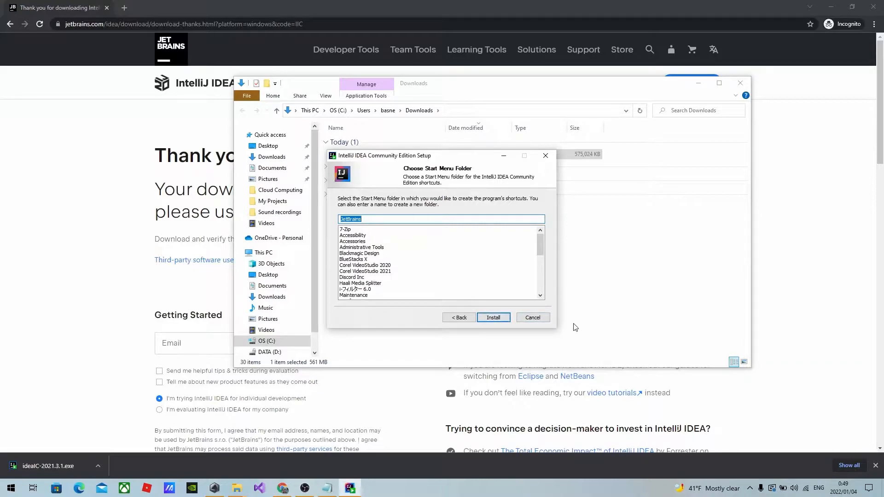
Step: Install IntelliJ IDEA, choose 'I want to manually reboot later', and finish the setup
click(493, 317)
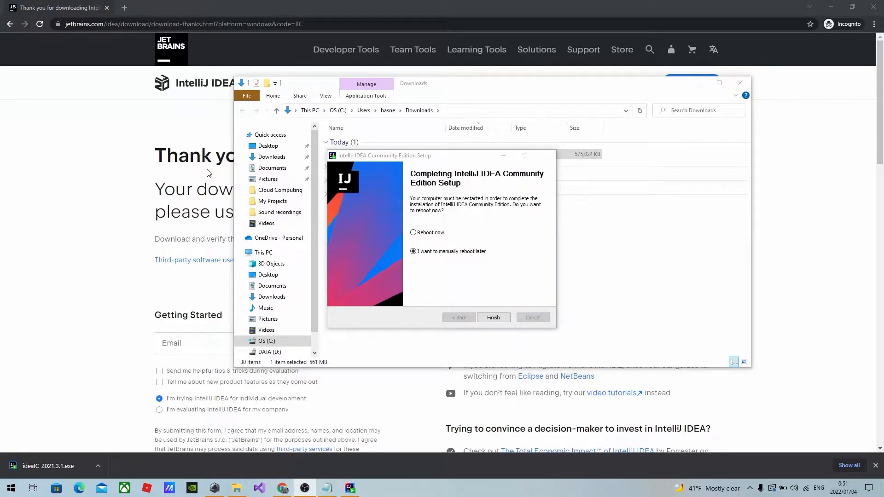
mouse_move(411, 167)
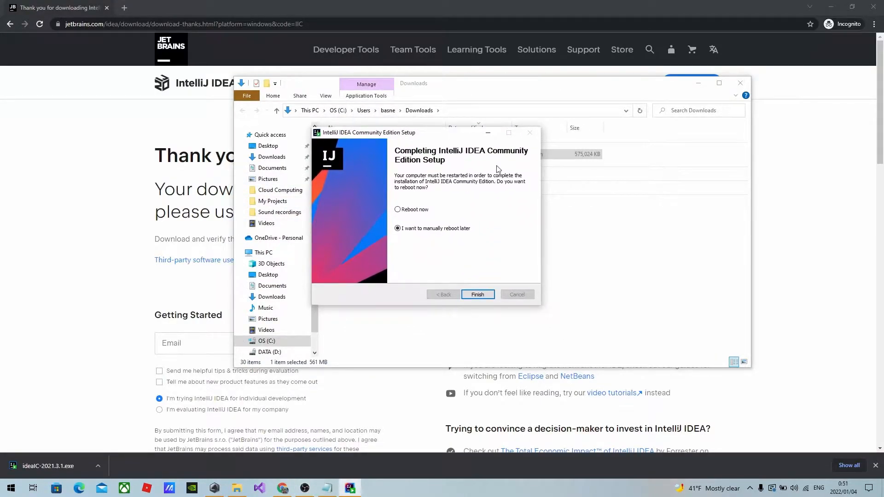
mouse_move(418, 213)
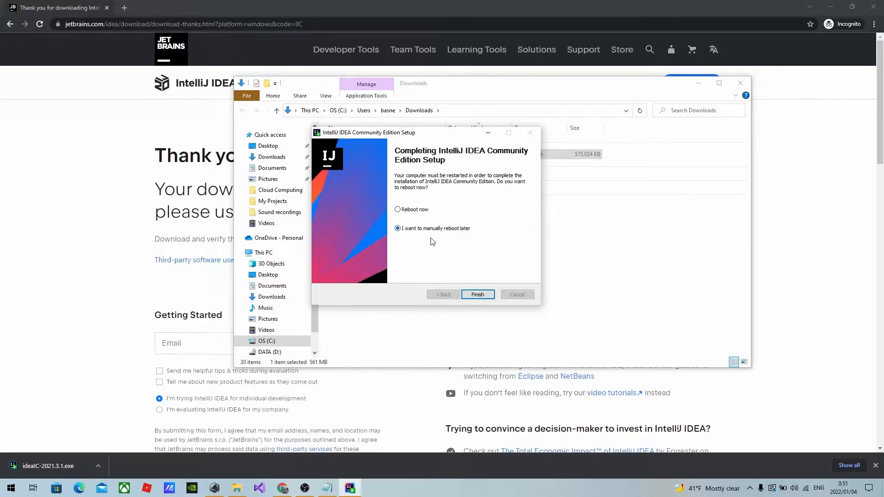
click(397, 209)
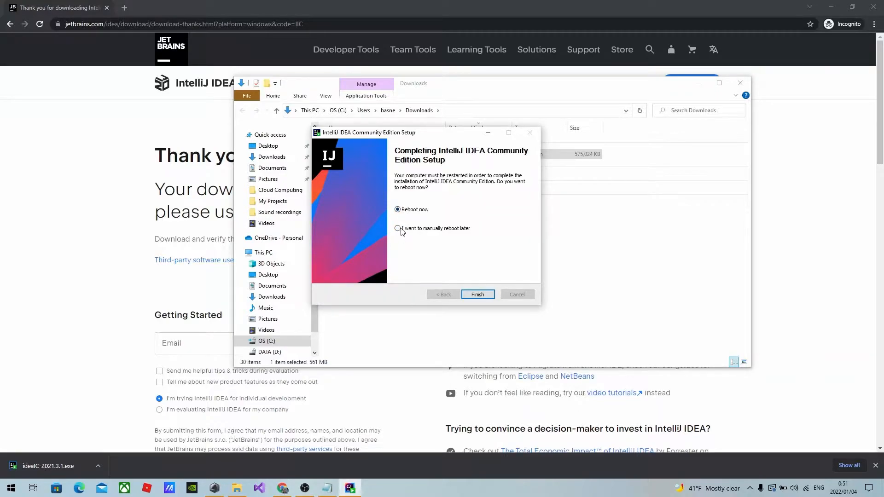
click(397, 228)
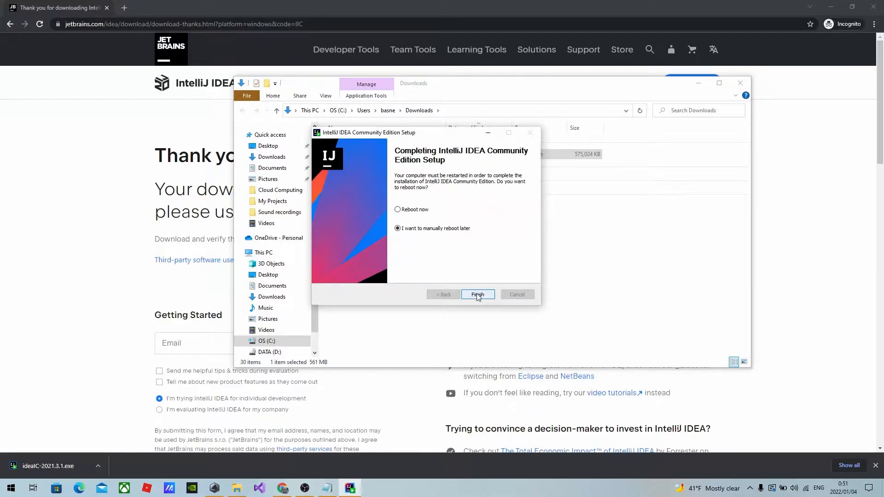
click(478, 294)
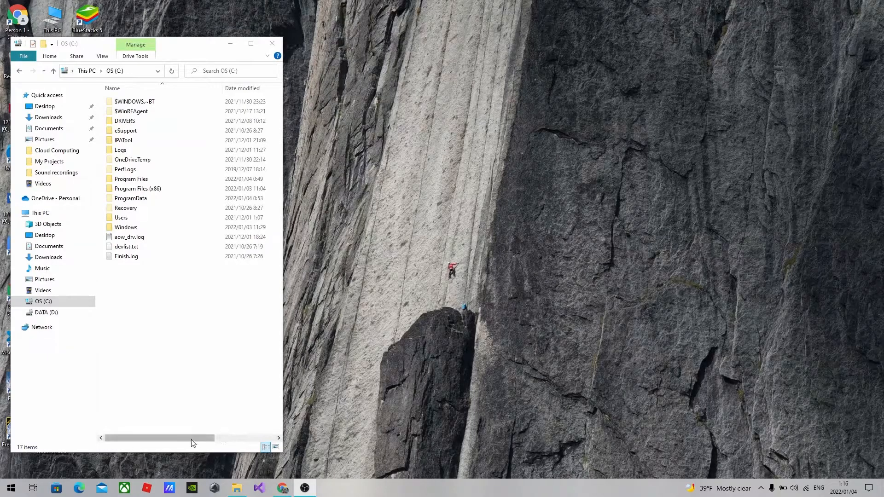
Step: Bring up the Start menu listing the newly installed IntelliJ IDEA Community Edition
click(13, 488)
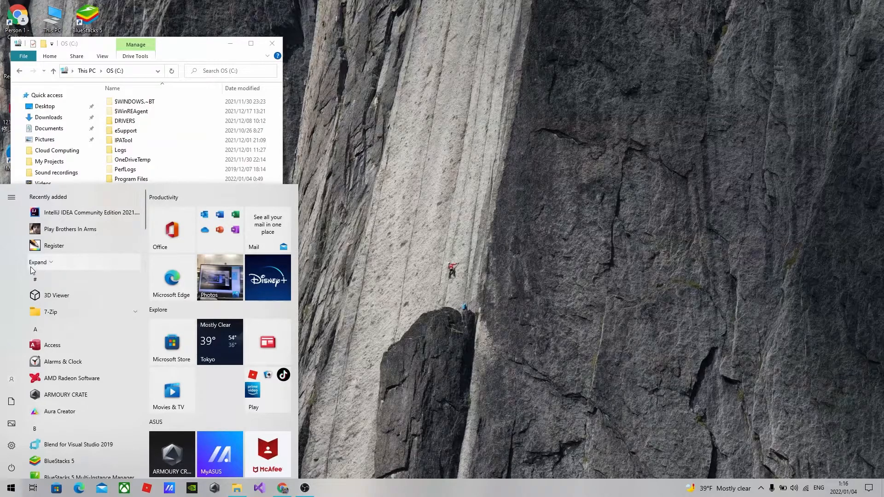
mouse_move(62, 469)
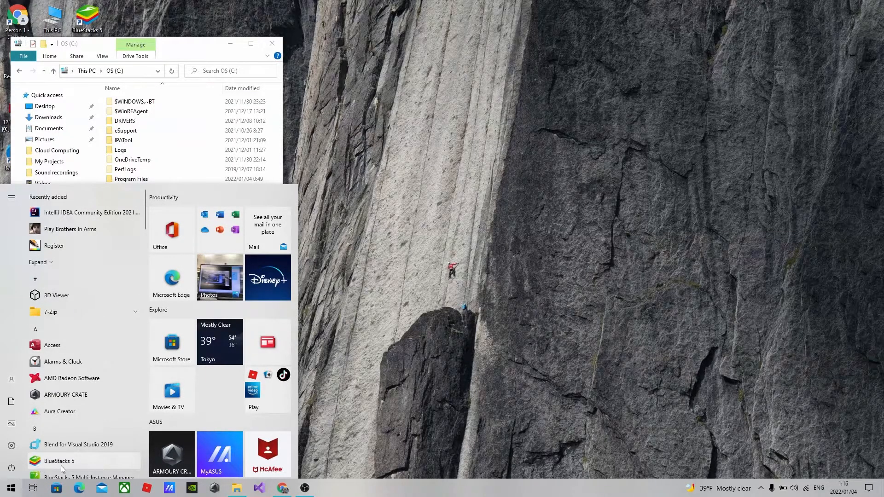
mouse_move(71, 263)
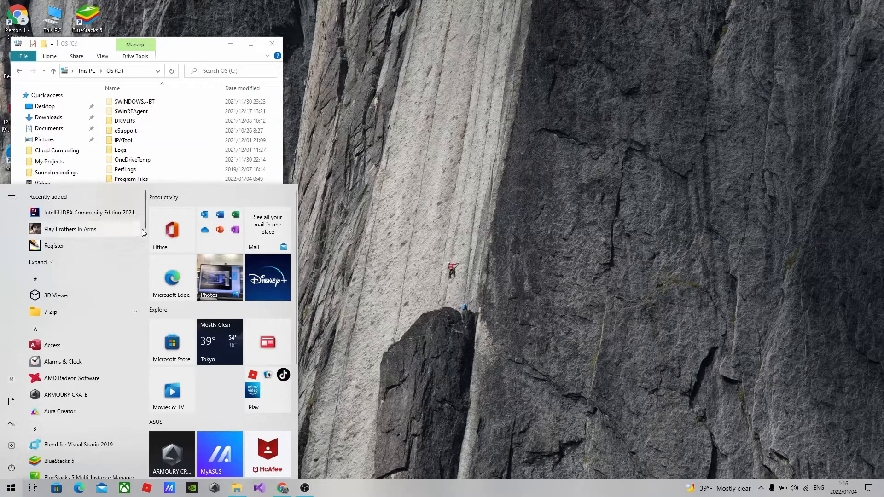
mouse_move(105, 220)
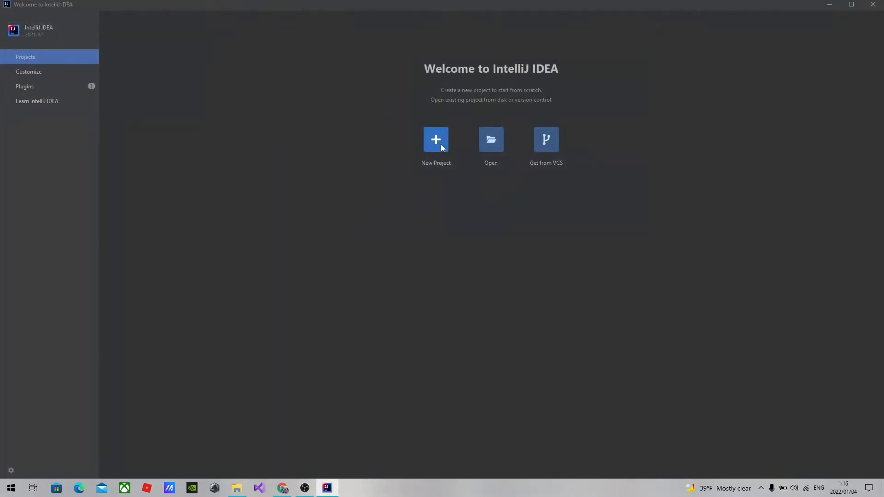
Step: Start a New Project and choose Download JDK from the Project SDK dropdown
click(436, 139)
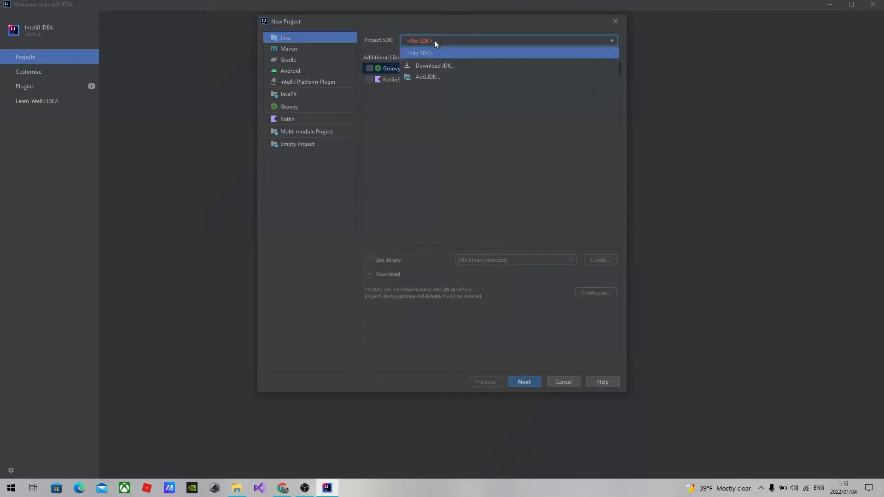
mouse_move(454, 68)
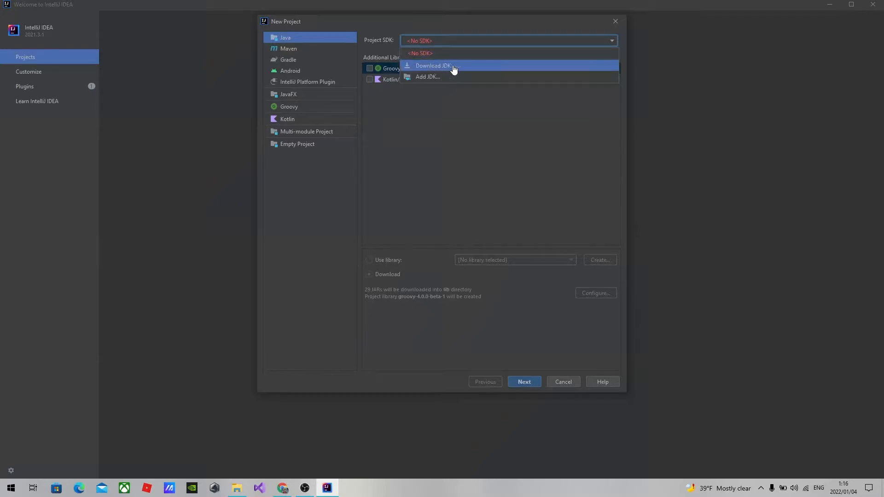
click(432, 65)
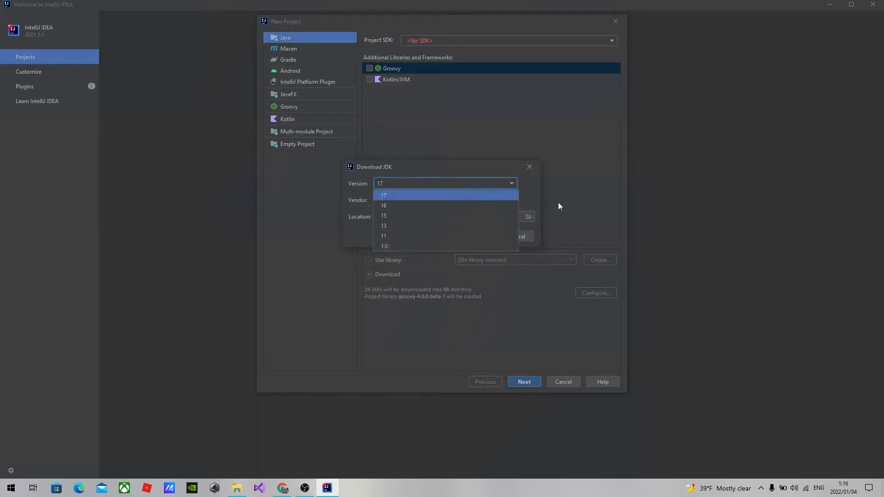
Step: Download Oracle OpenJDK 17.0.1 as version 17 into the default jdks location
click(383, 195)
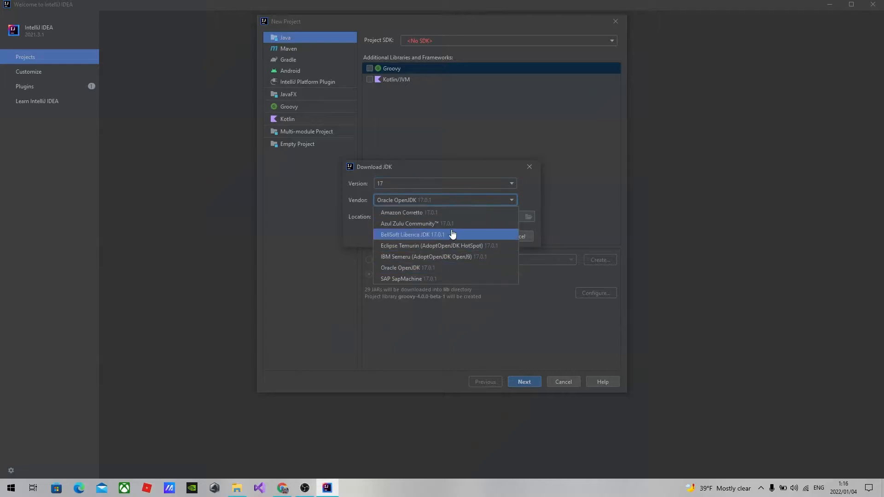
mouse_move(541, 218)
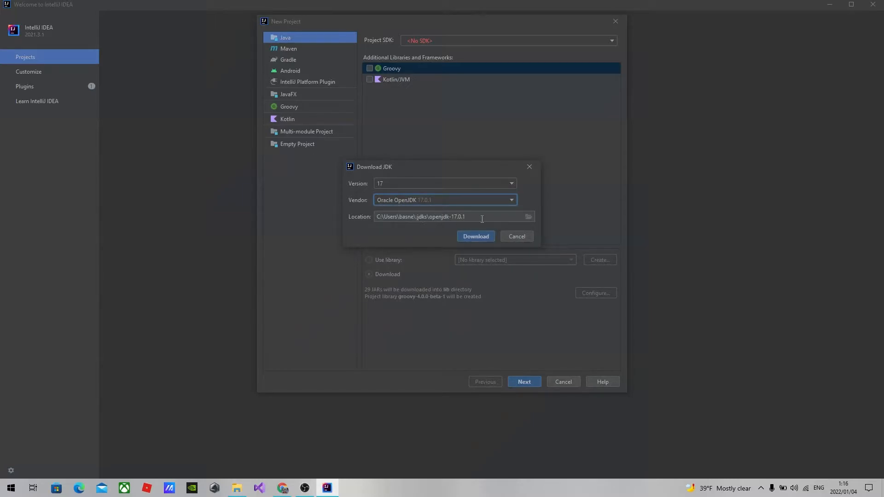
click(450, 216)
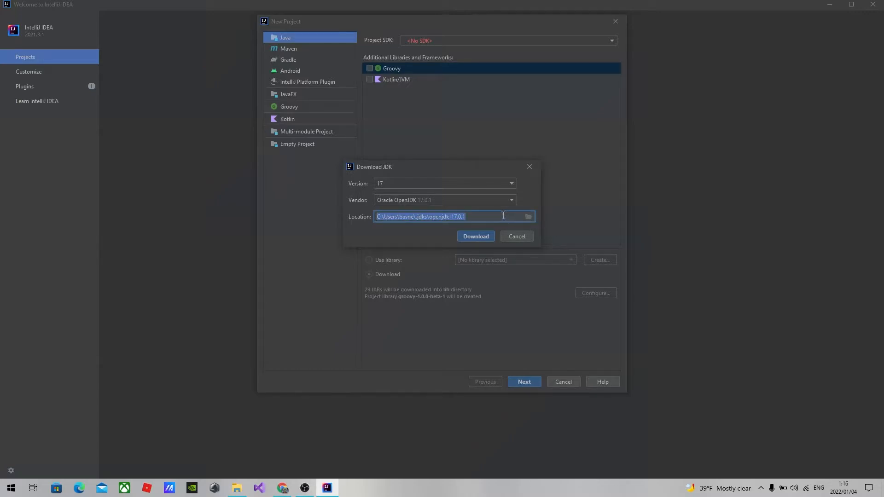
click(476, 236)
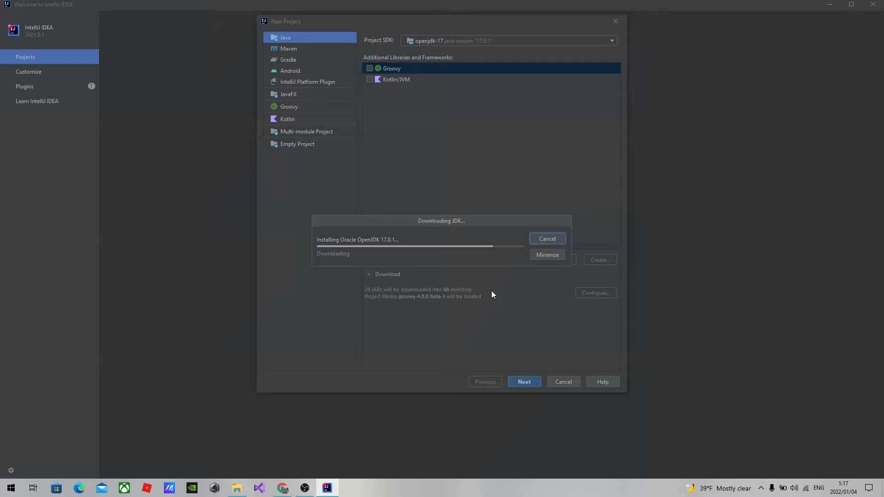
mouse_move(404, 272)
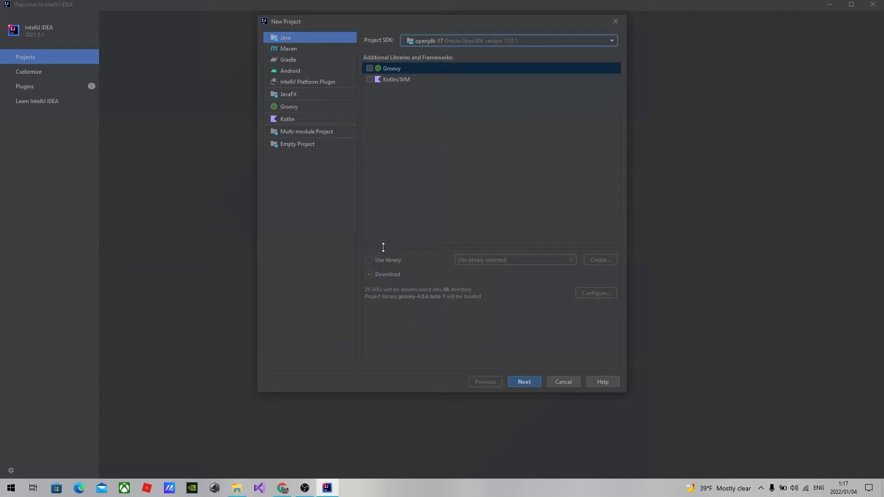
mouse_move(416, 254)
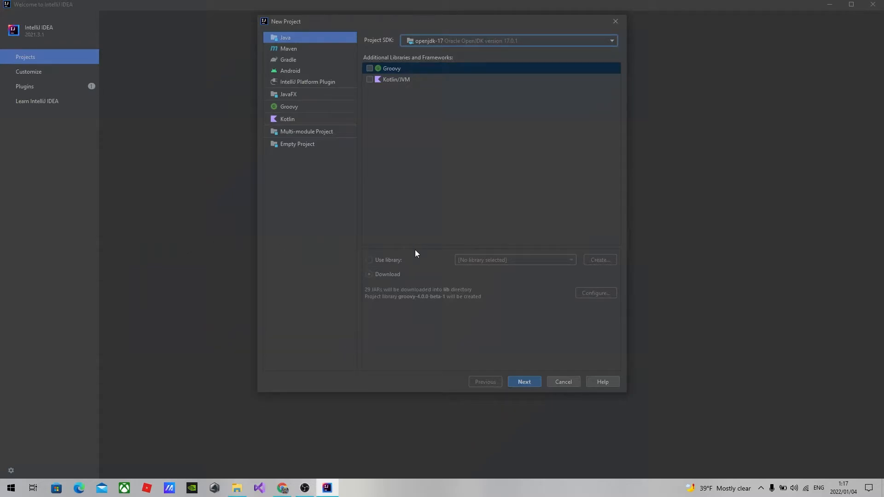
mouse_move(519, 121)
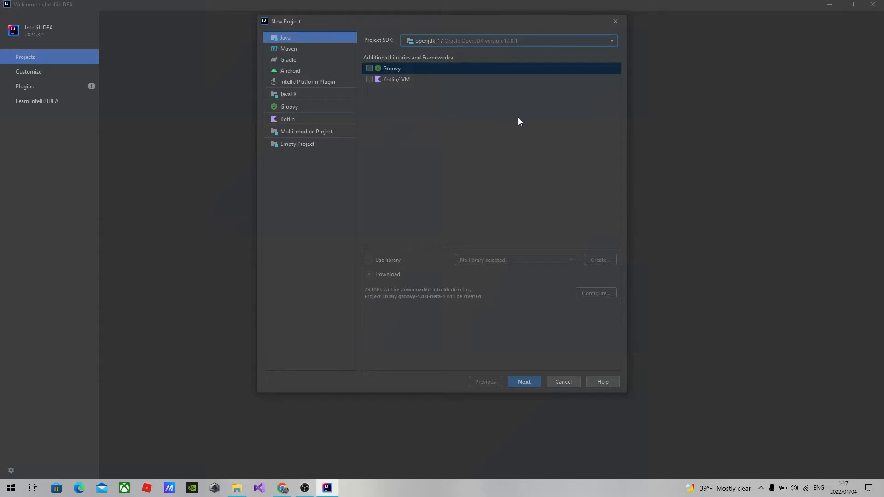
mouse_move(448, 118)
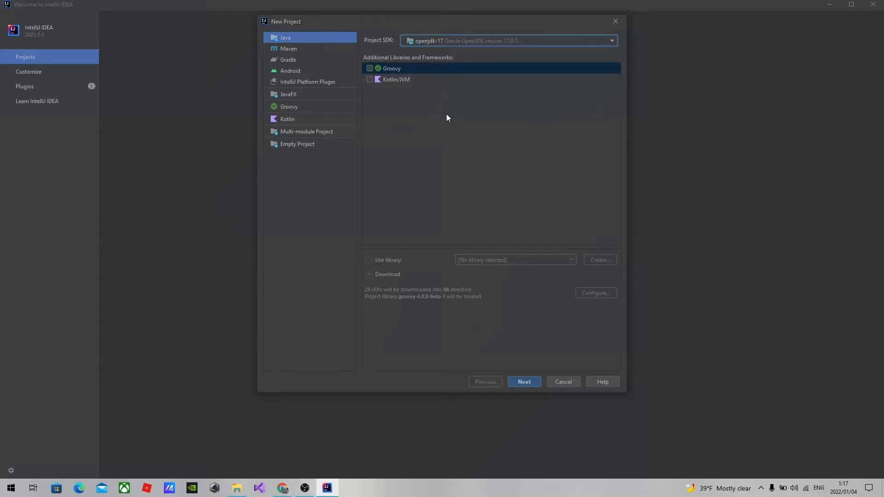
Step: Keep Java with openjdk-17, enable 'Create project from template', and reach the naming step
click(524, 381)
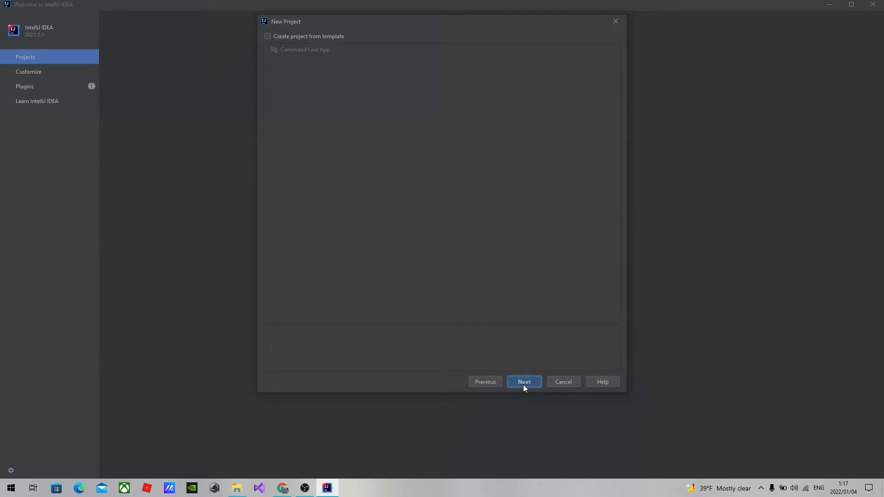
mouse_move(388, 5)
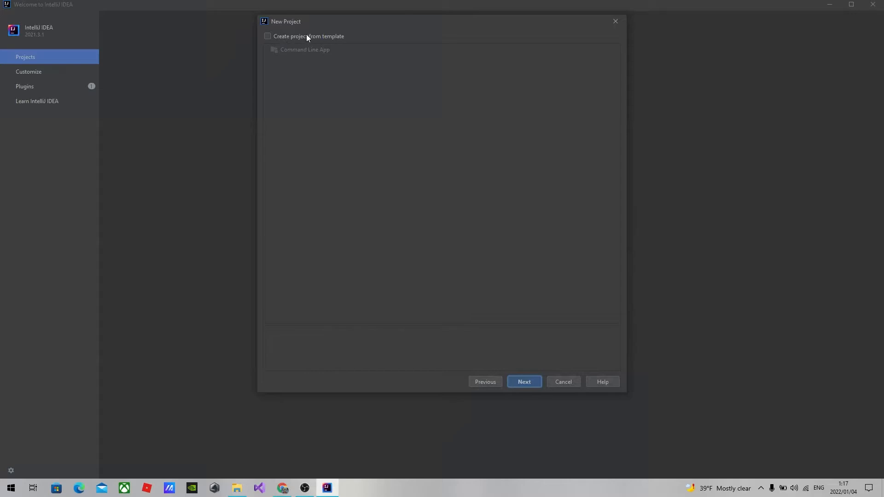
click(267, 36)
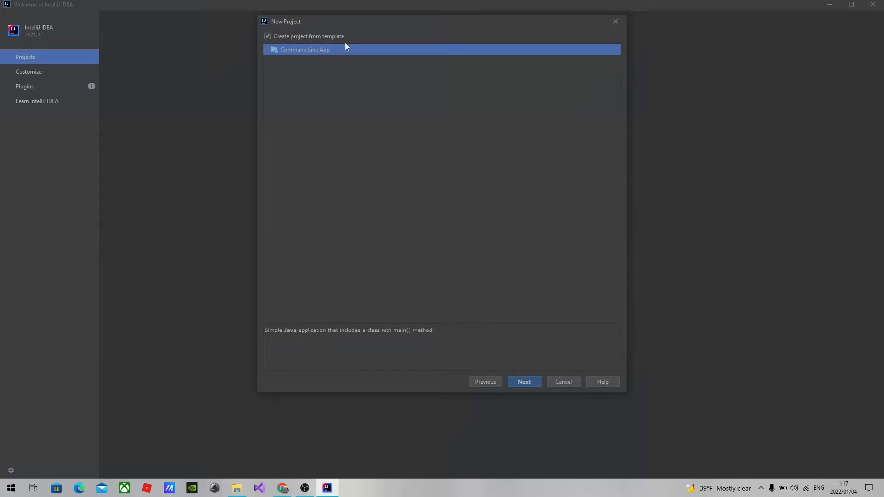
mouse_move(237, 25)
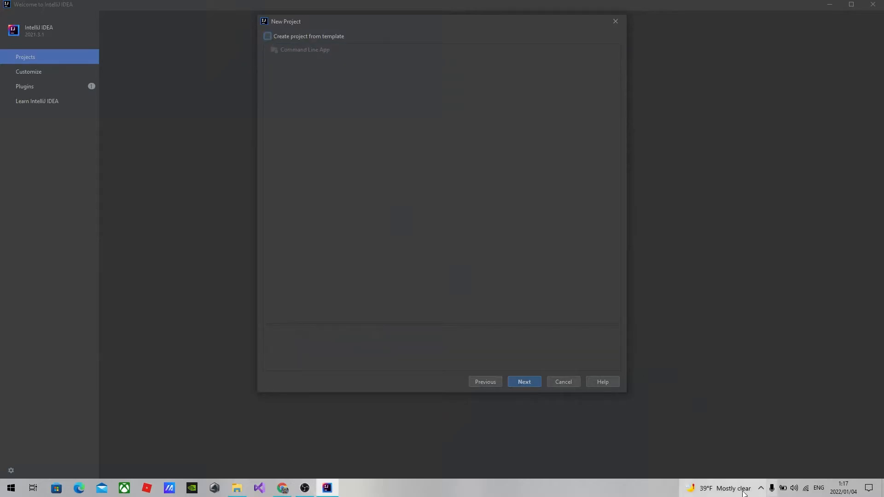
click(524, 382)
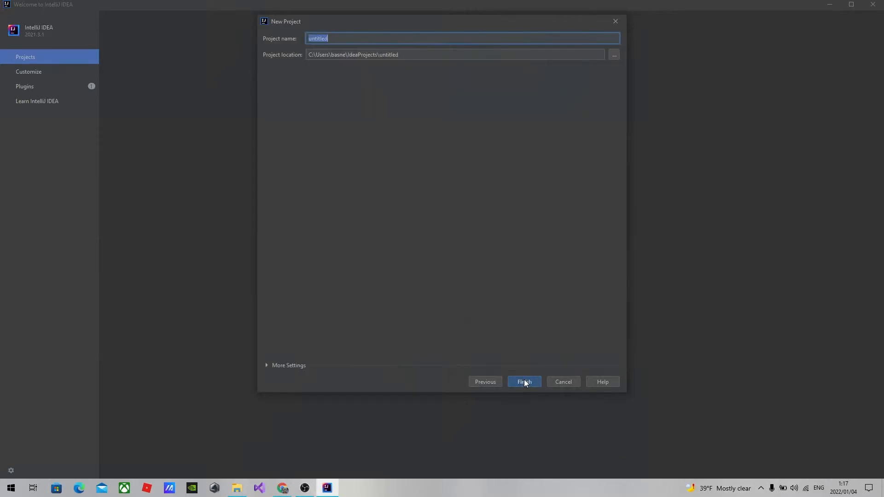
Step: Set the location to D:\java, name the project HelloWorld, and create it
click(405, 58)
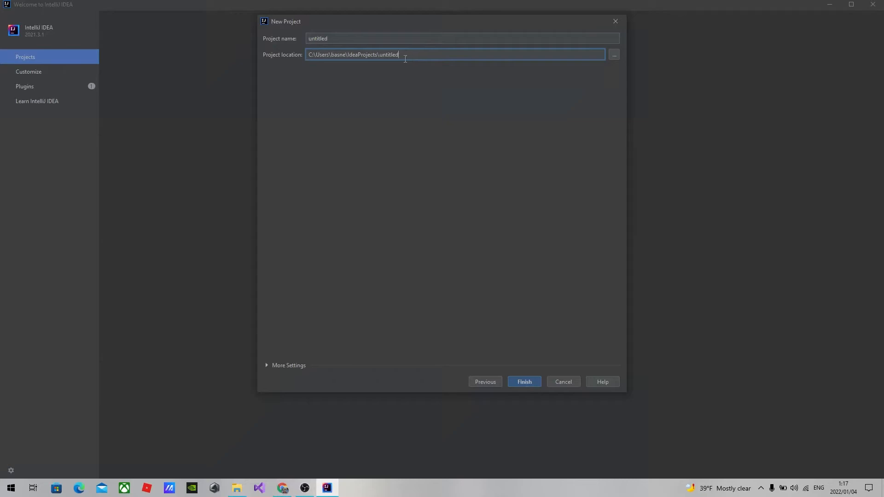
mouse_move(618, 56)
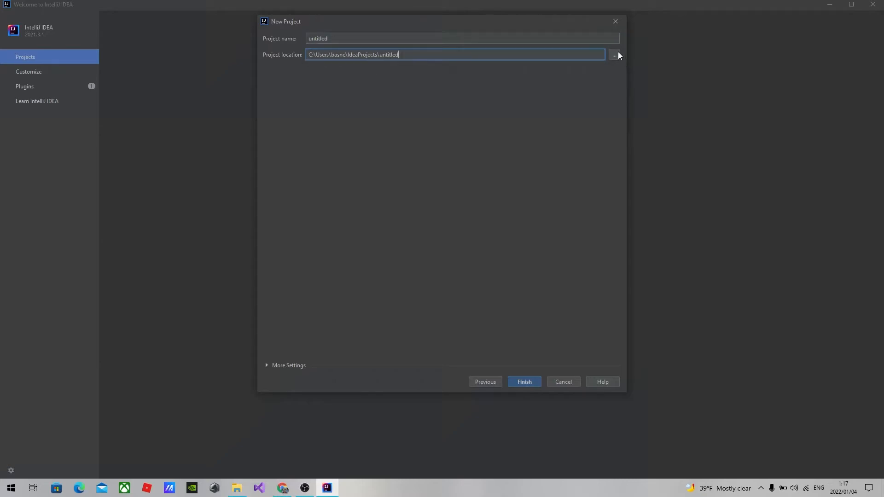
click(614, 54)
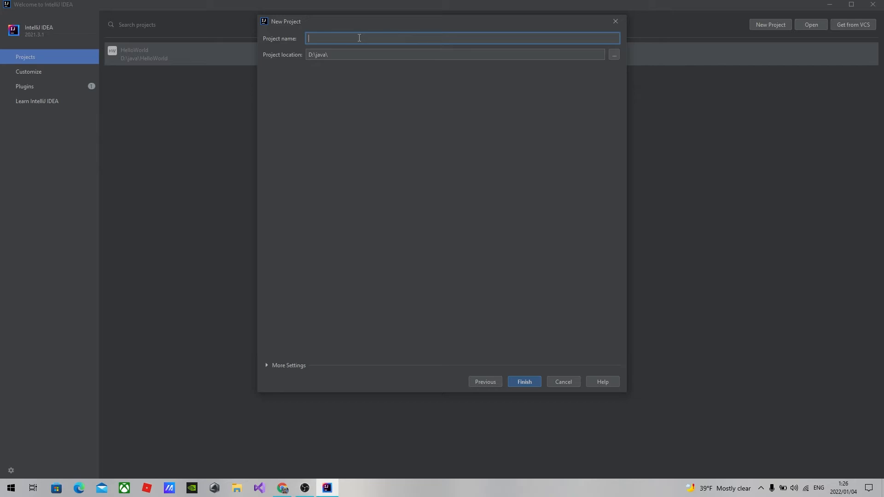
text(Hello)
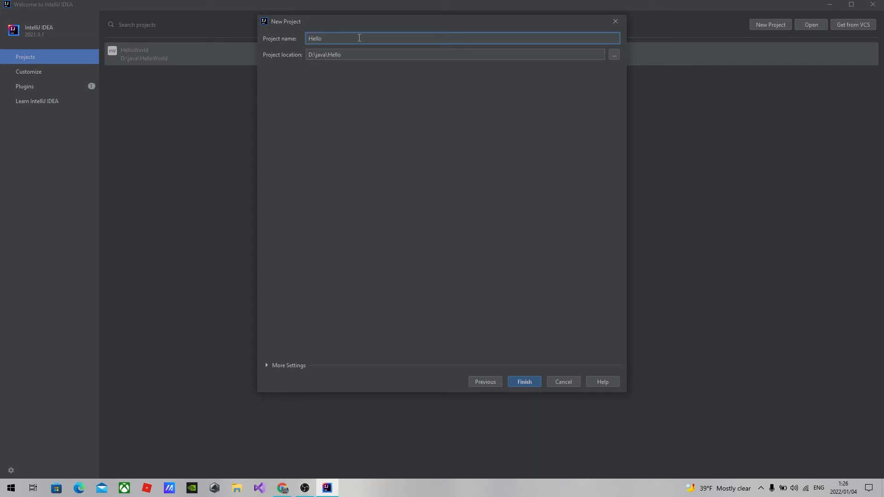
text(World)
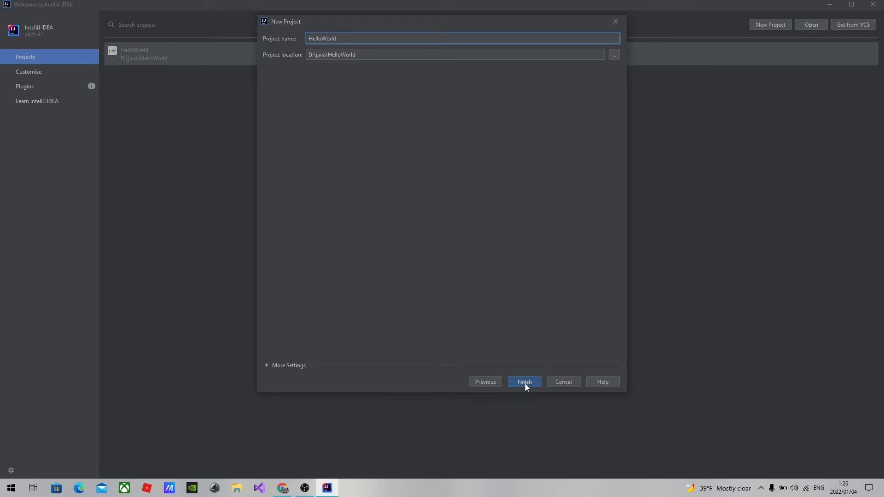
click(524, 382)
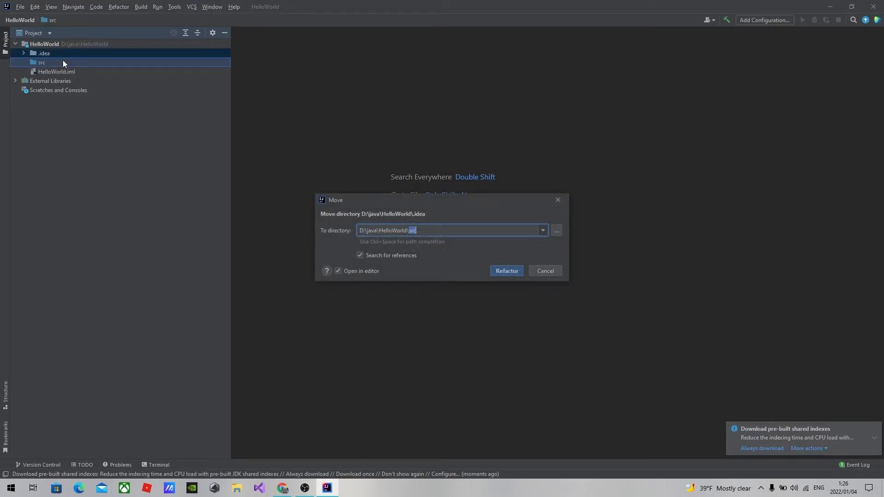
Step: Dismiss the Move dialog and create a new Java class HelloWorld in the src folder
click(545, 271)
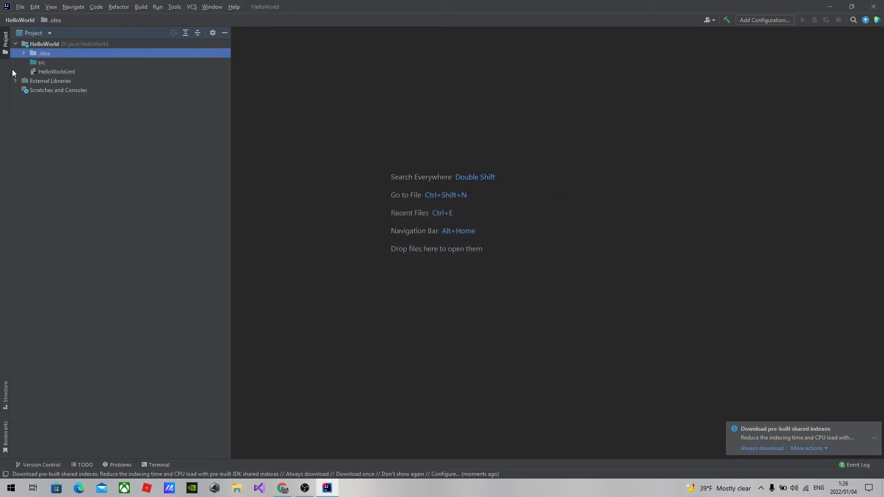
right_click(41, 62)
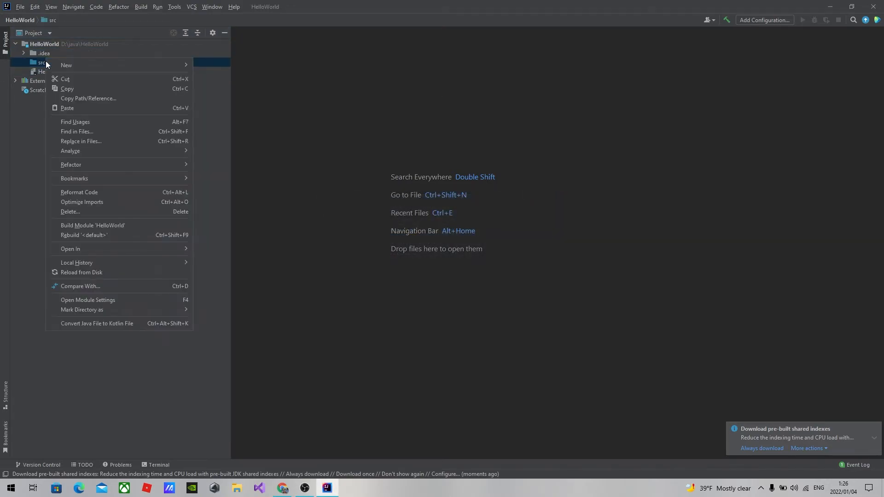
click(66, 65)
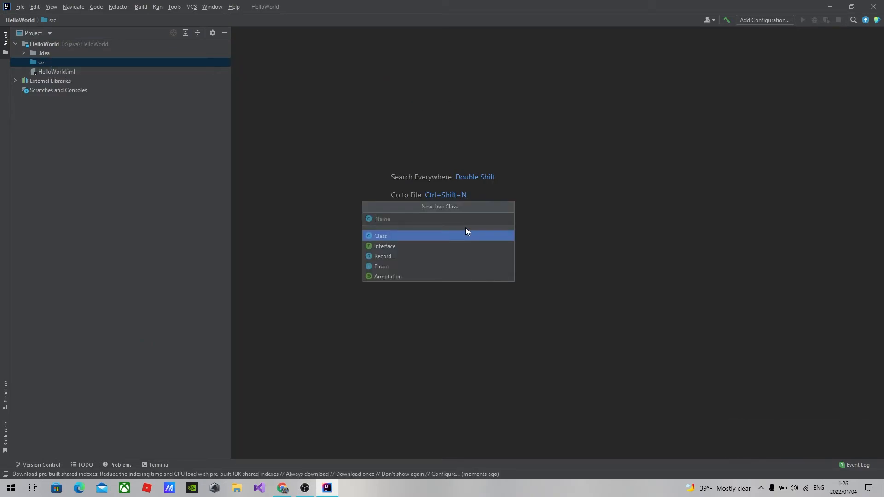
text(HelloWorl)
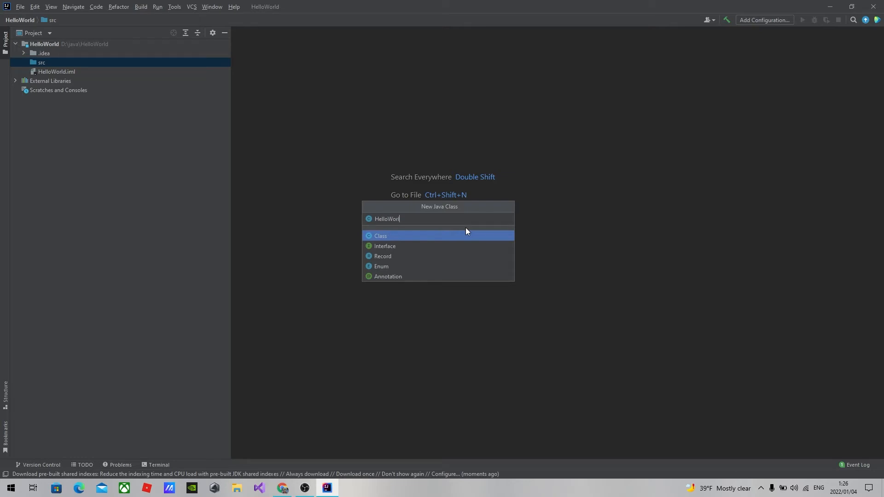
text(d)
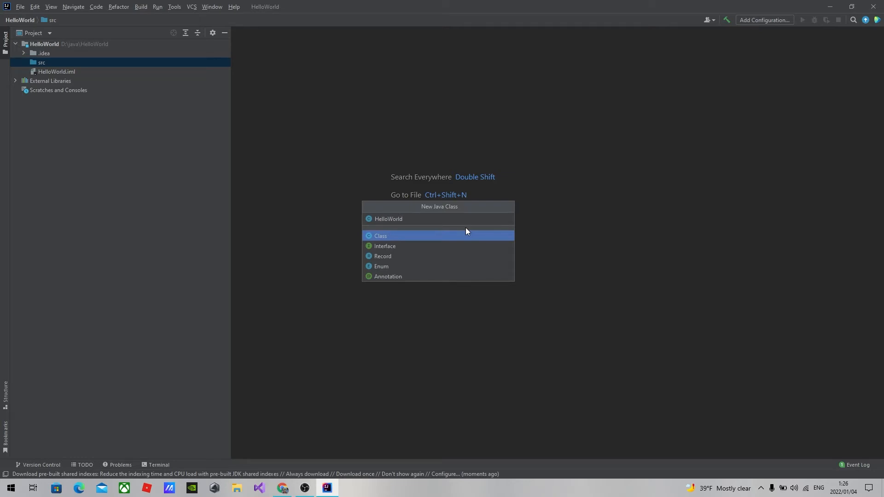
key(Escape)
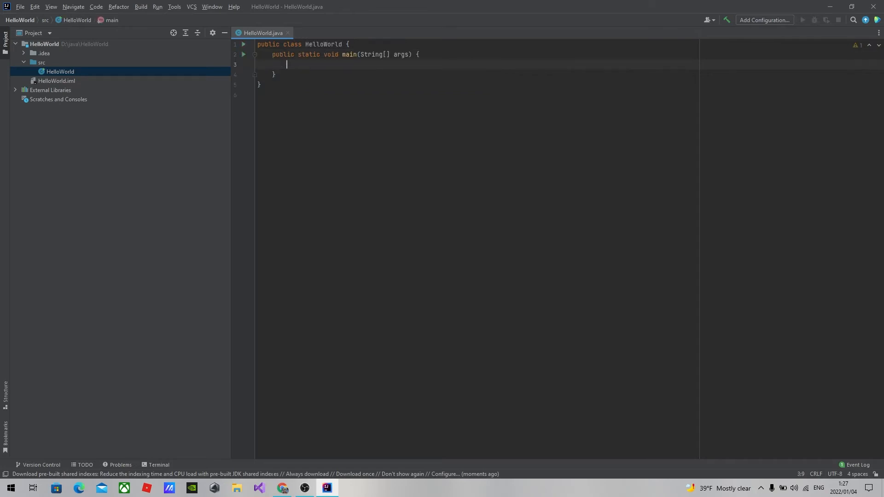
Step: Write System.out.println("hello world"); in main via completion and bring up its run options
text(S)
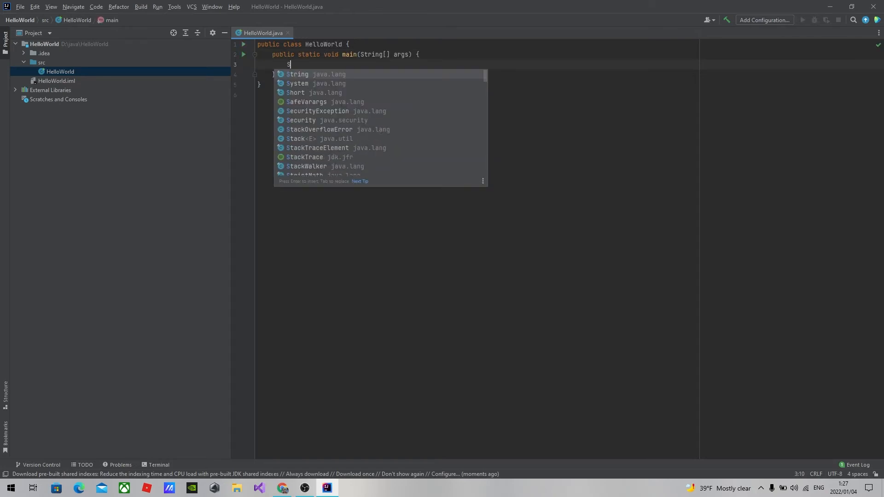
text(yst)
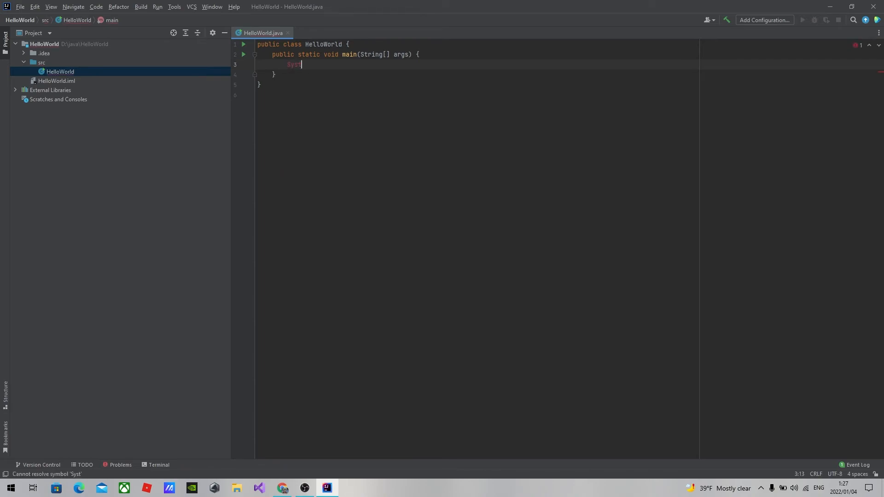
text(E)
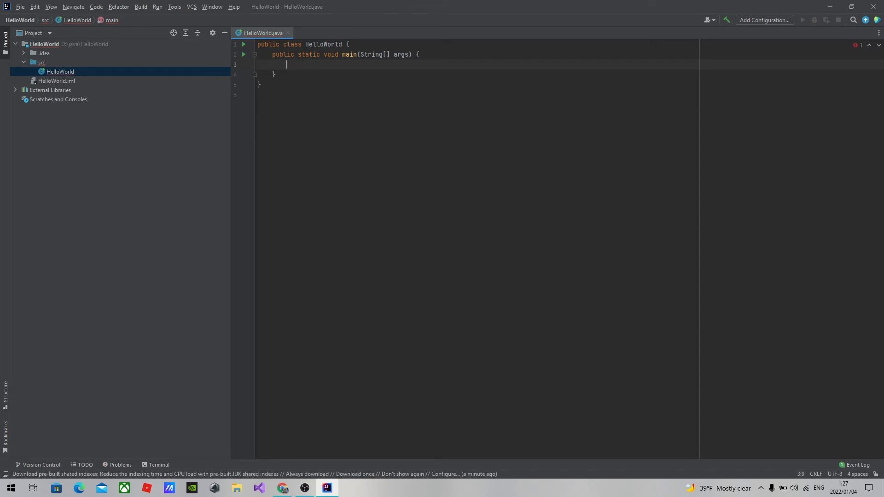
text(Syste)
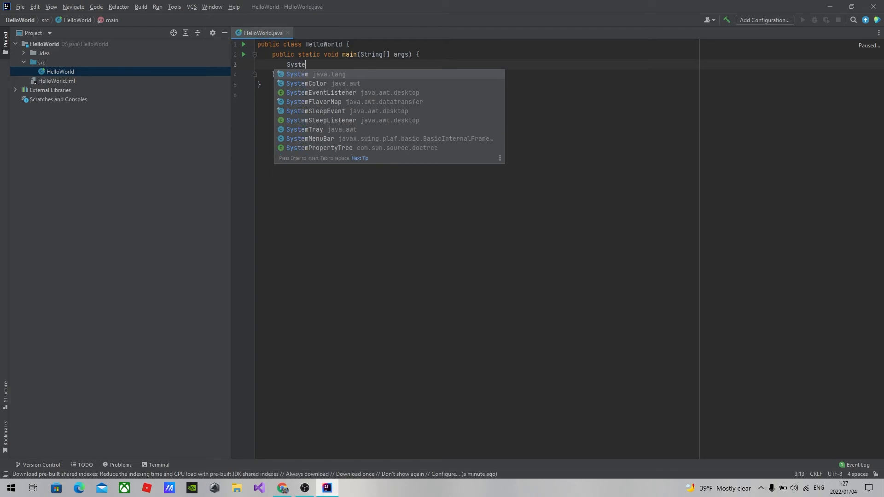
text(m.out)
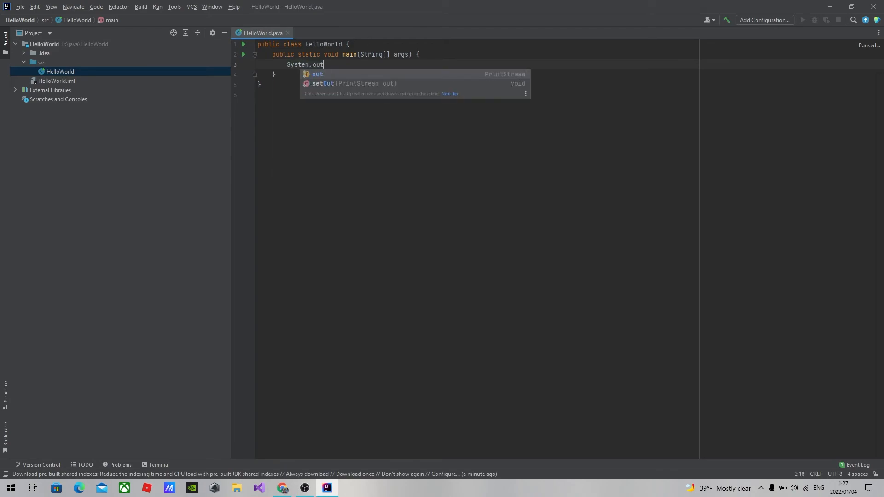
text(.println)
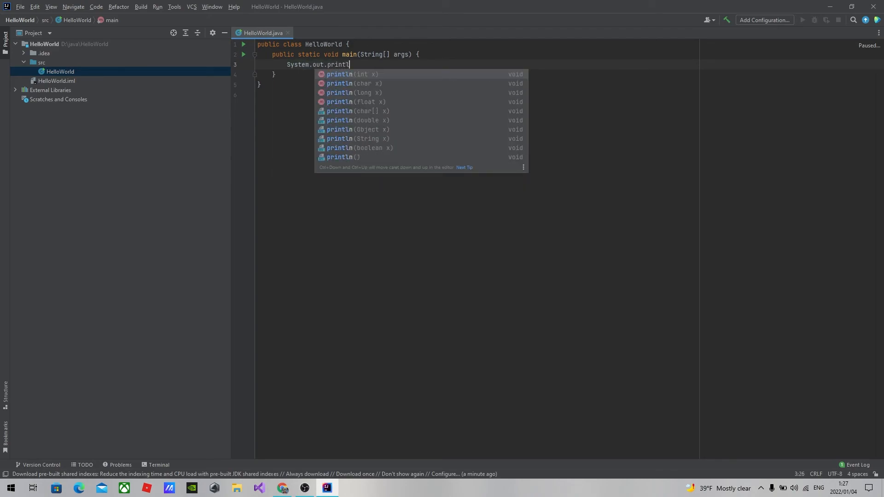
key(Enter)
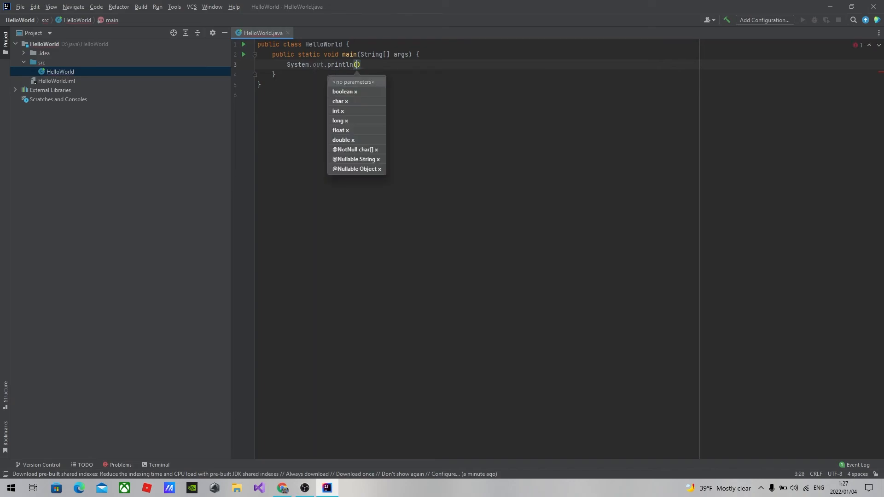
text("hello world)
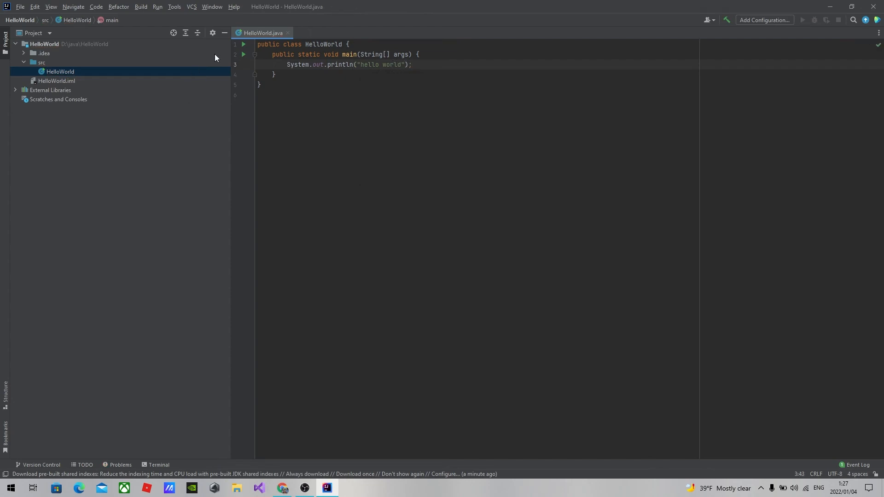
click(244, 55)
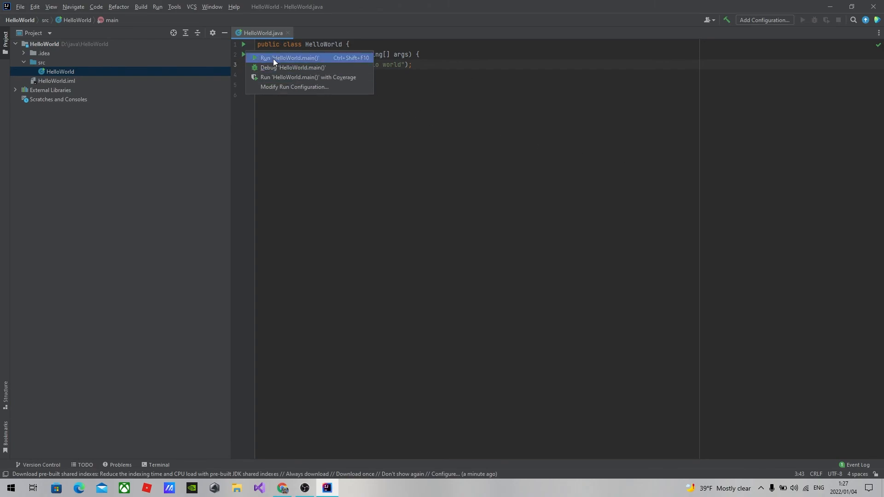
Step: Run HelloWorld.main() and highlight the 'hello world' line in the Run console
click(276, 58)
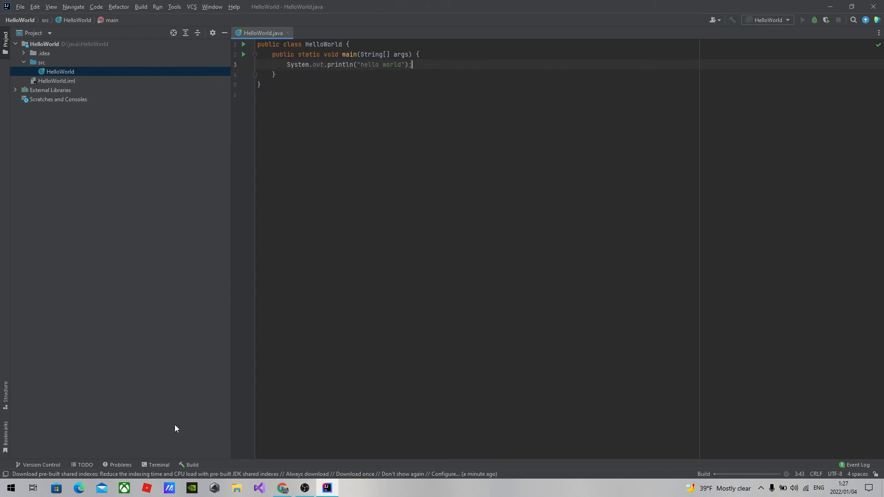
click(802, 20)
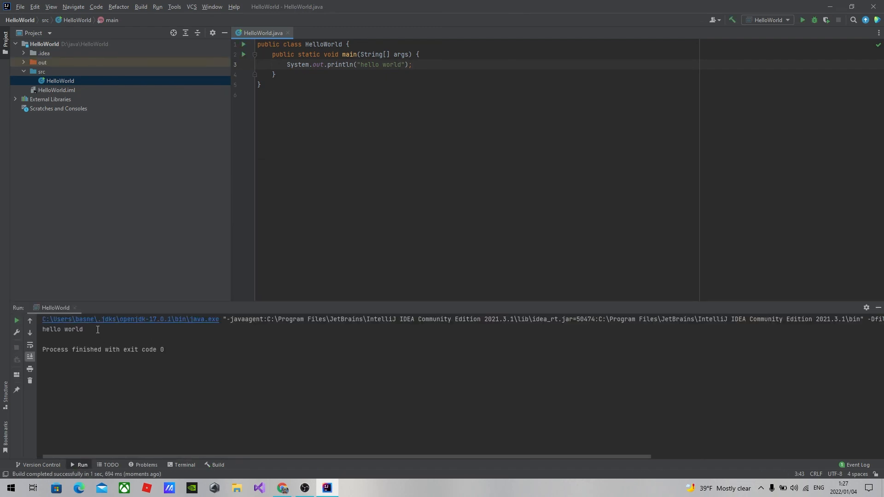
double_click(62, 329)
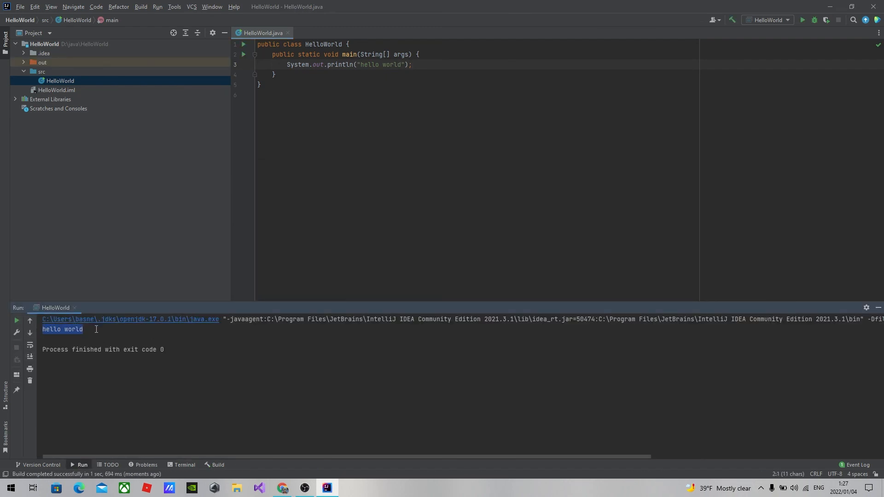